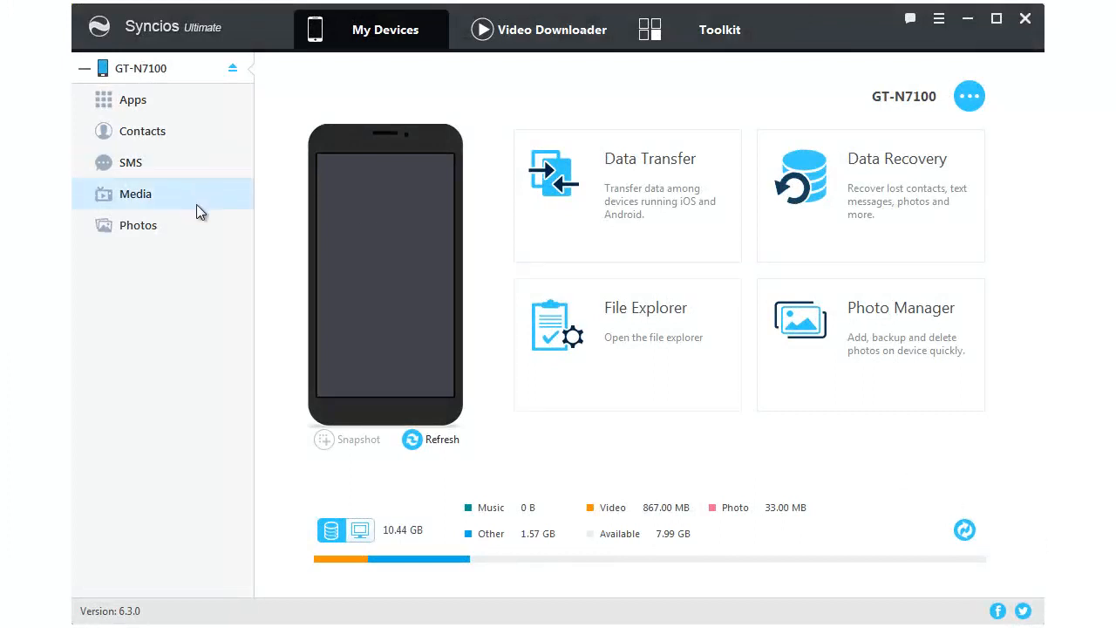
Launch Phone Transfer from the Toolkit and show the connected Galaxy S7's overview.
left_click(129, 162)
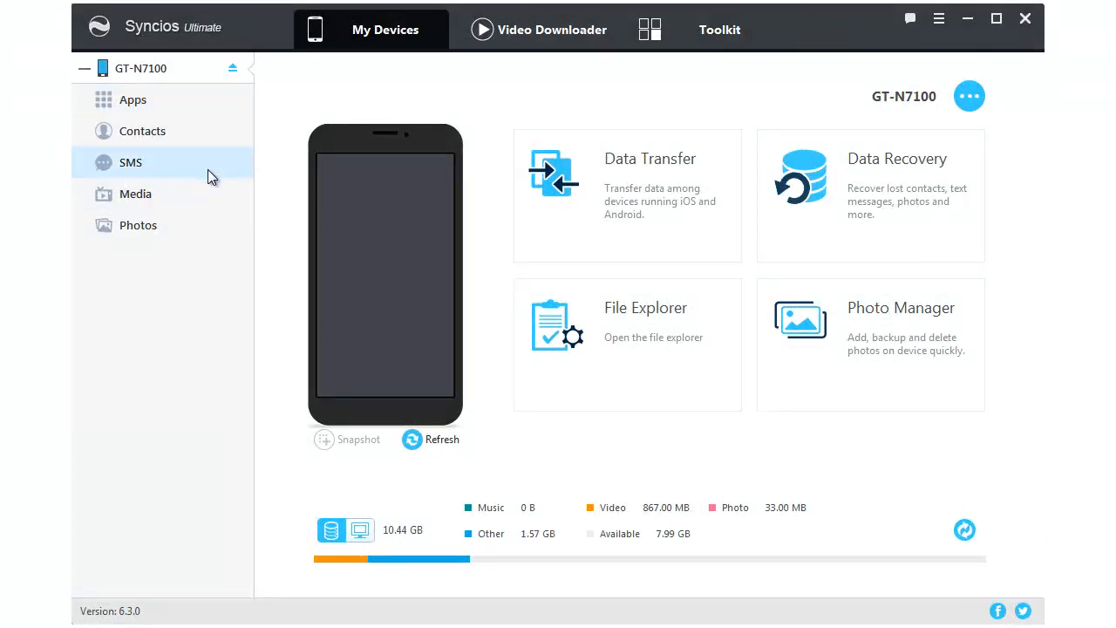
mouse_move(435, 161)
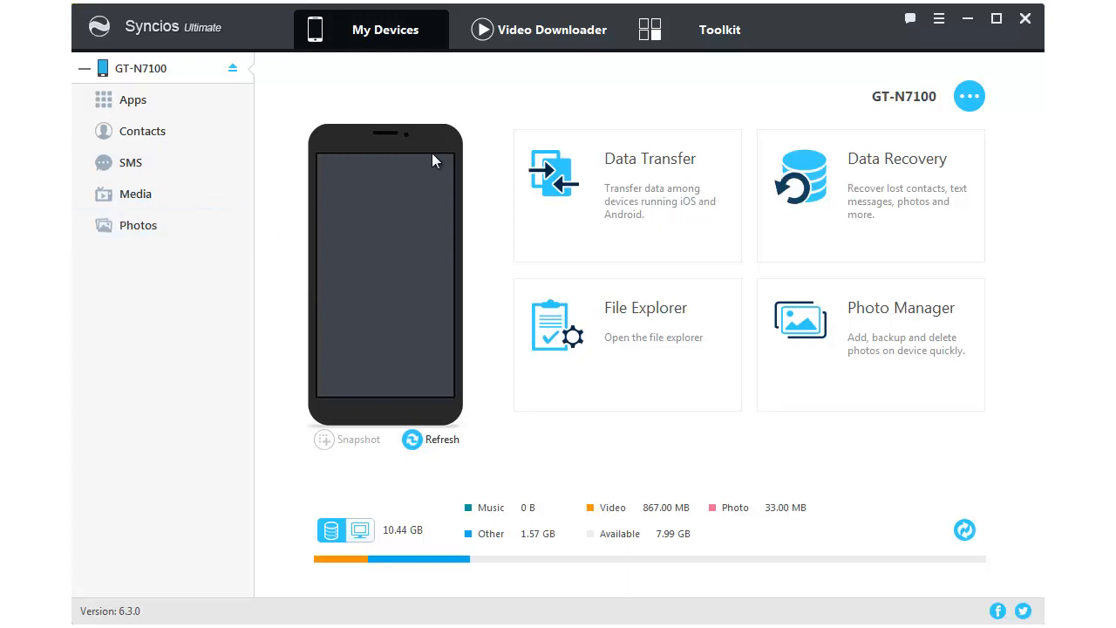
left_click(719, 28)
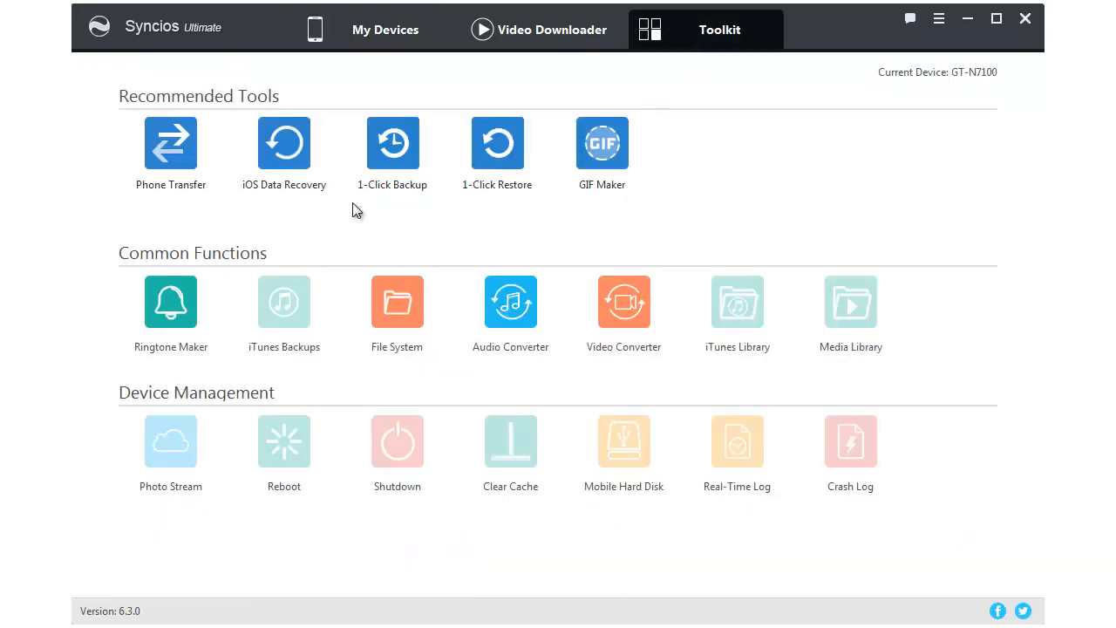
mouse_move(547, 212)
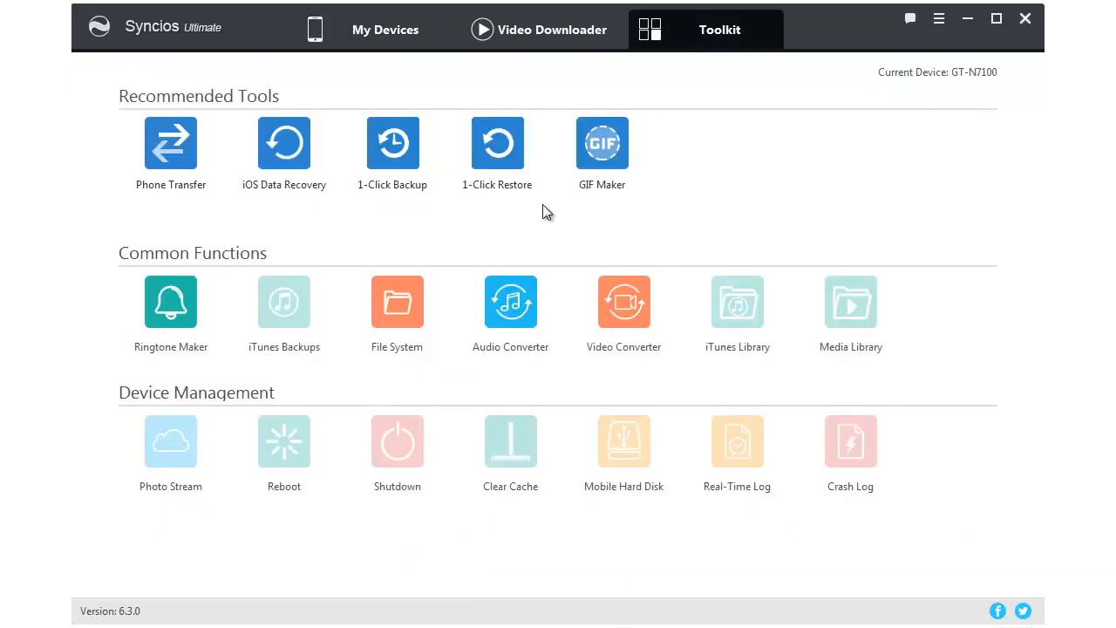
mouse_move(171, 154)
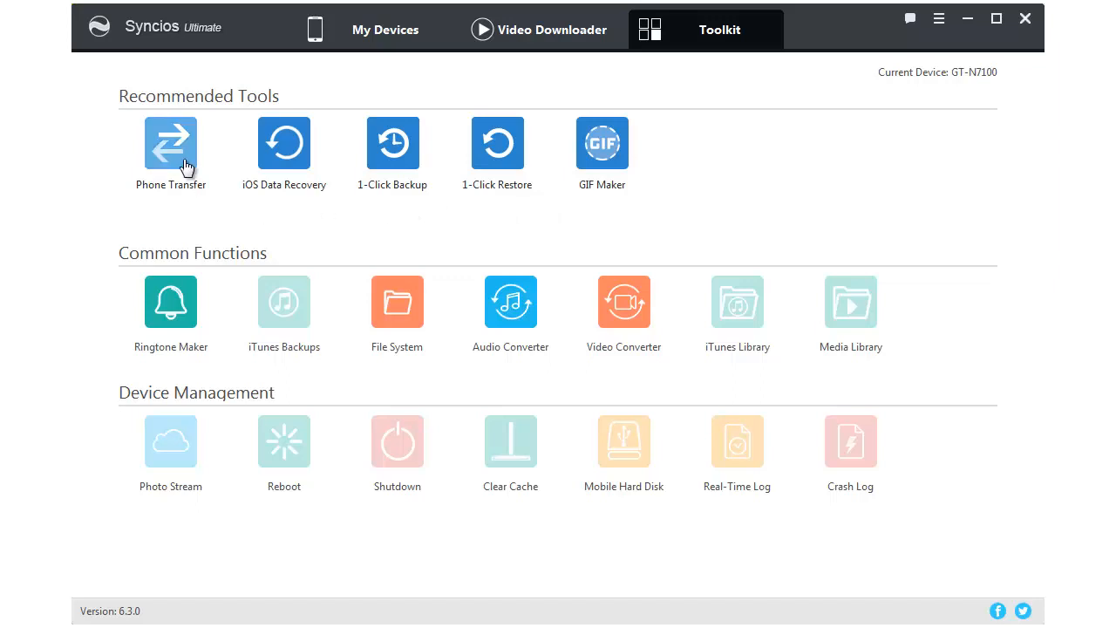
left_click(171, 143)
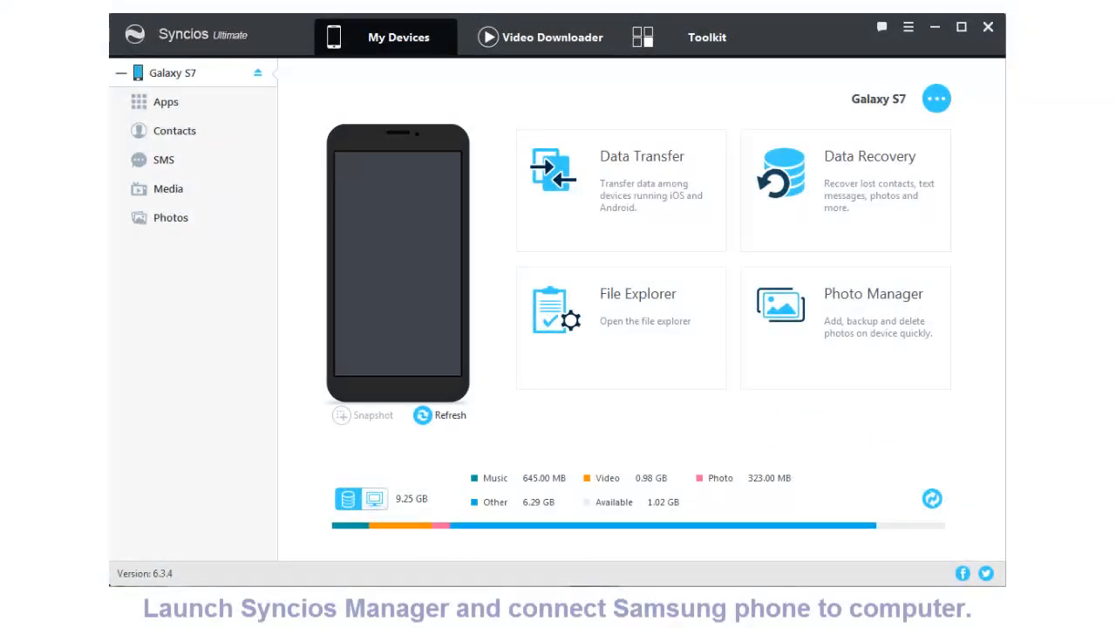
Export the six ticked Galaxy S7 songs from Media into the Samsung Music folder.
left_click(168, 189)
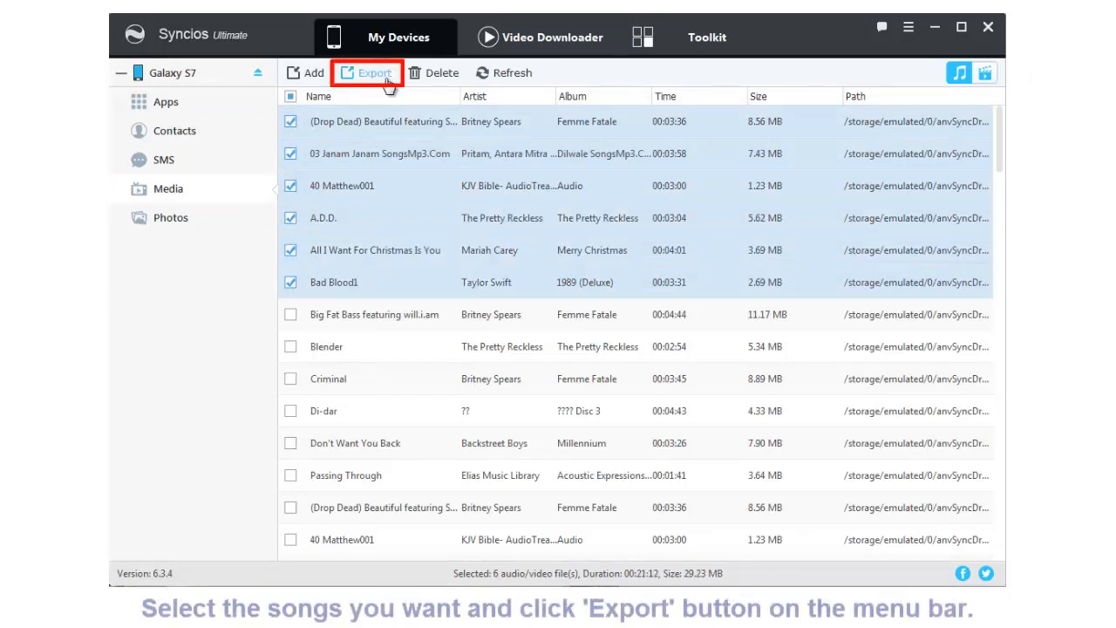
left_click(366, 73)
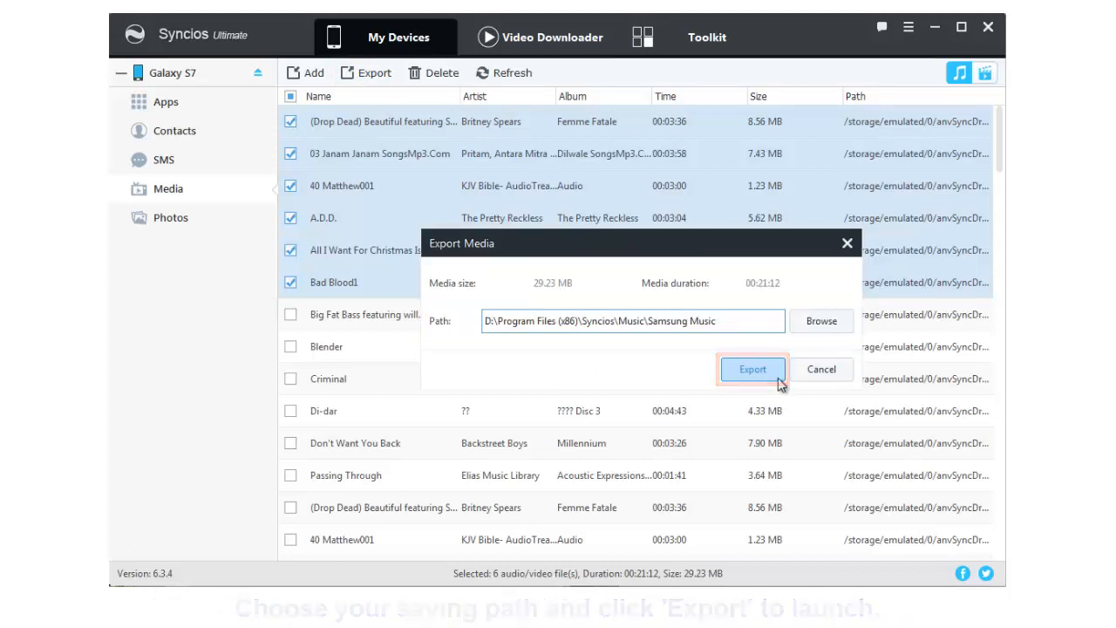
left_click(752, 370)
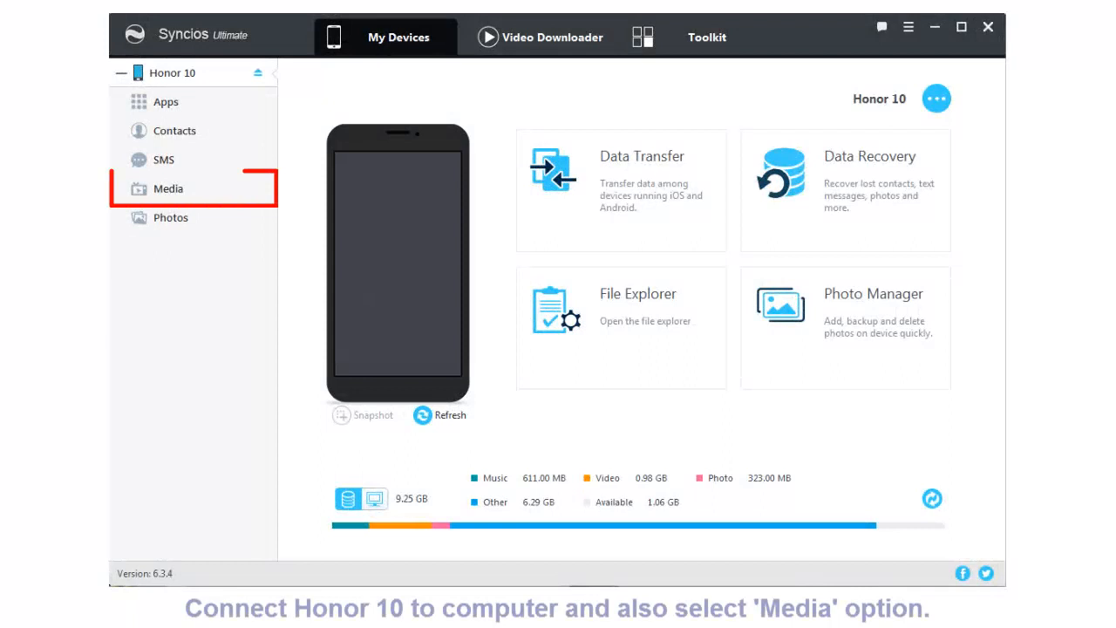
Add the Samsung Music folder to the Honor 10's Media library via Add Folder.
left_click(167, 189)
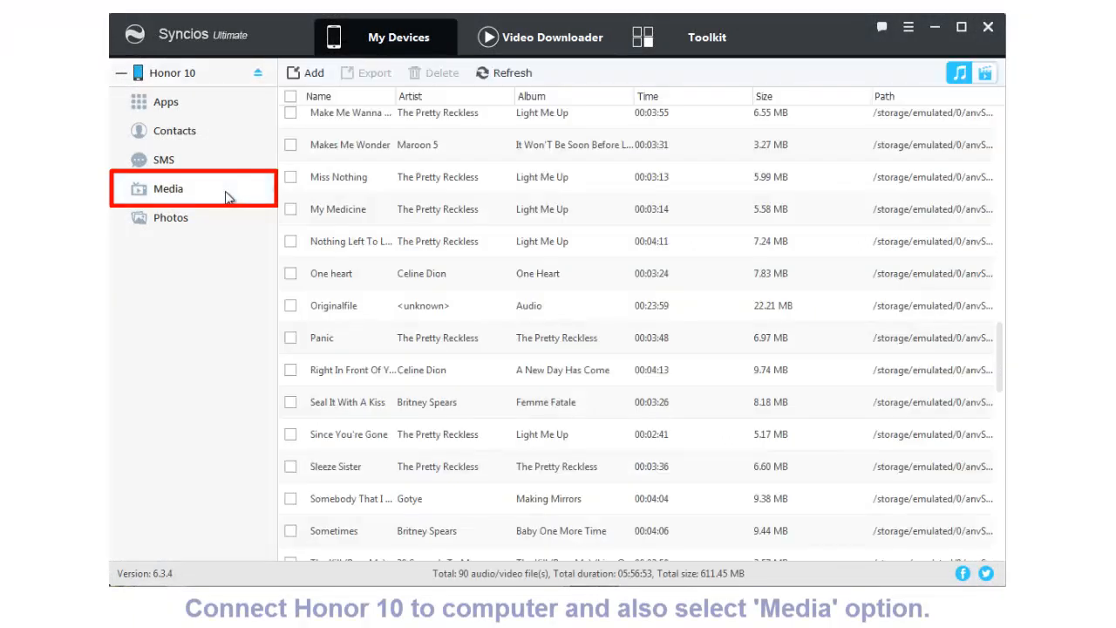
mouse_move(312, 74)
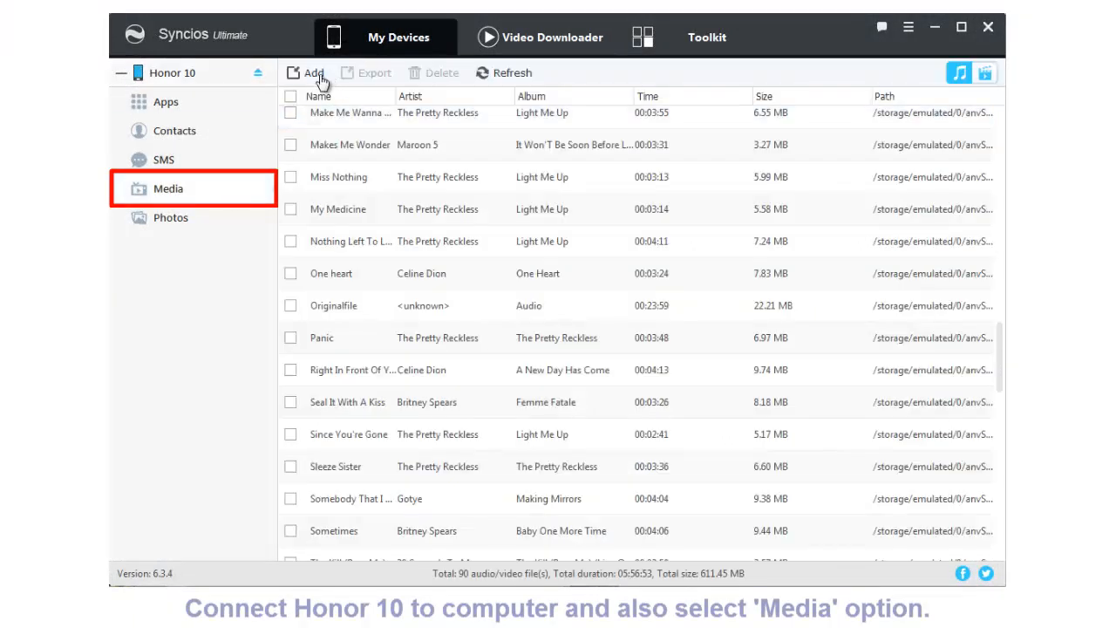
left_click(307, 74)
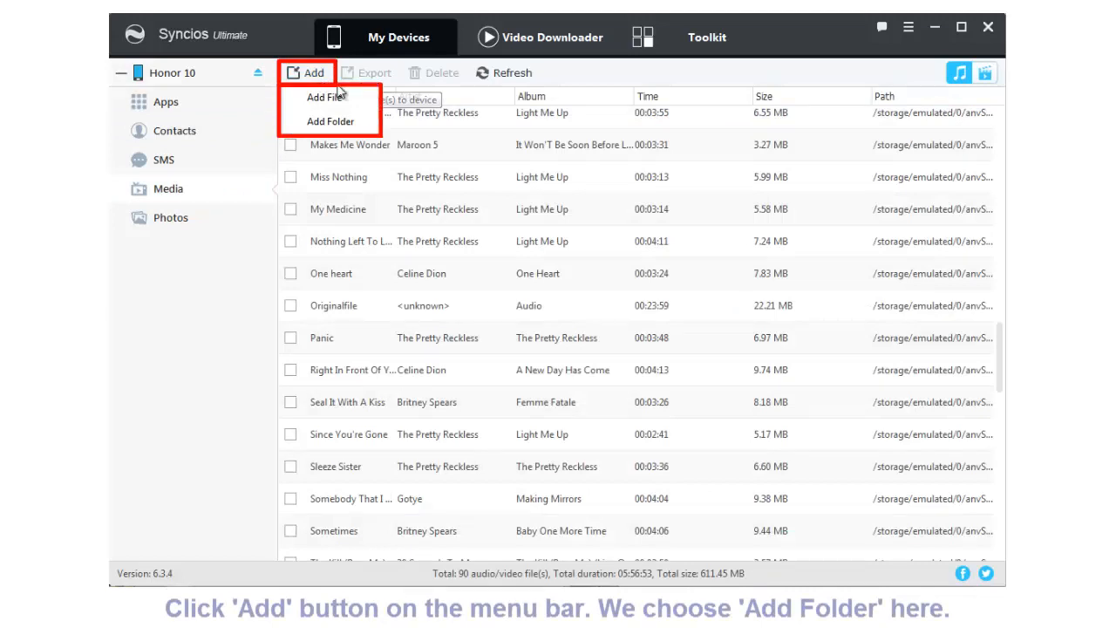
mouse_move(331, 122)
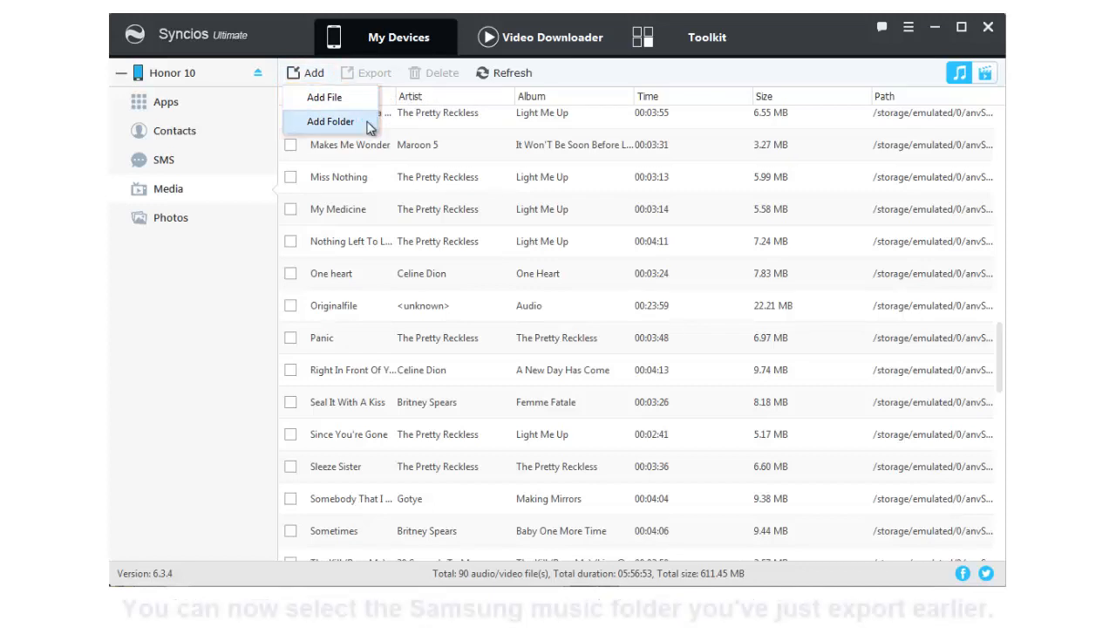
left_click(331, 122)
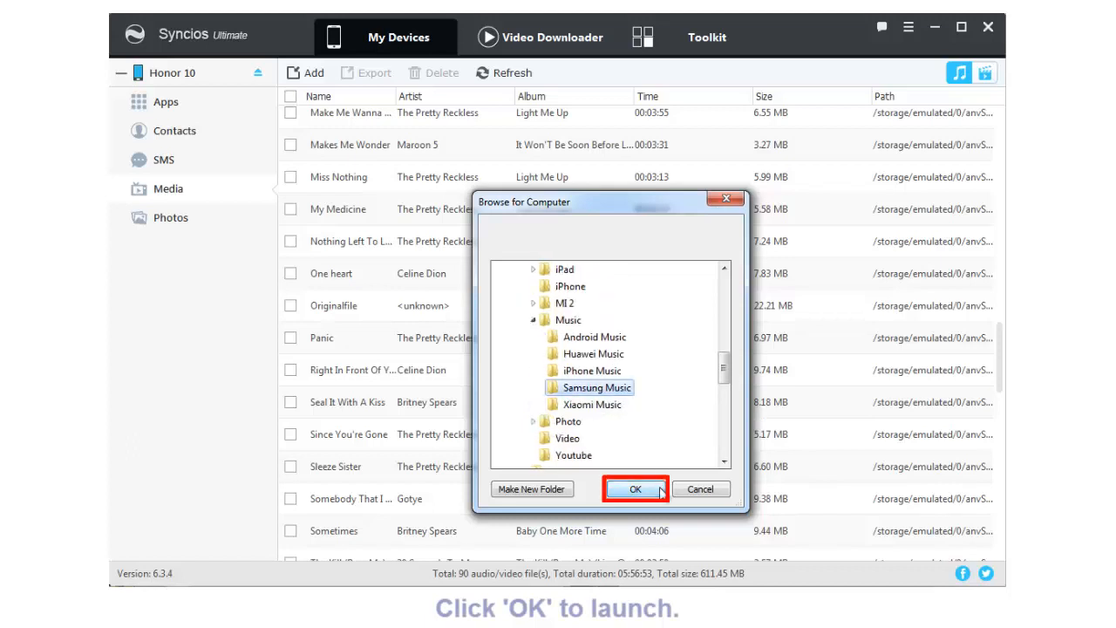
left_click(634, 488)
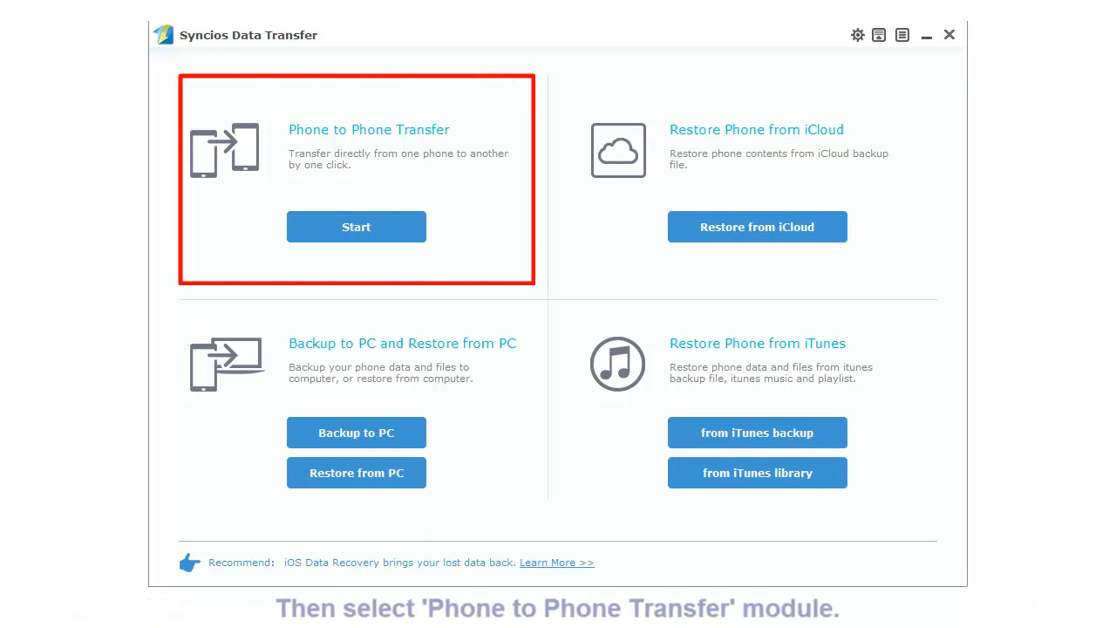
Start a Phone to Phone copy of only Contacts, Pictures and Music from GT-N7100 to Honor 10.
left_click(356, 227)
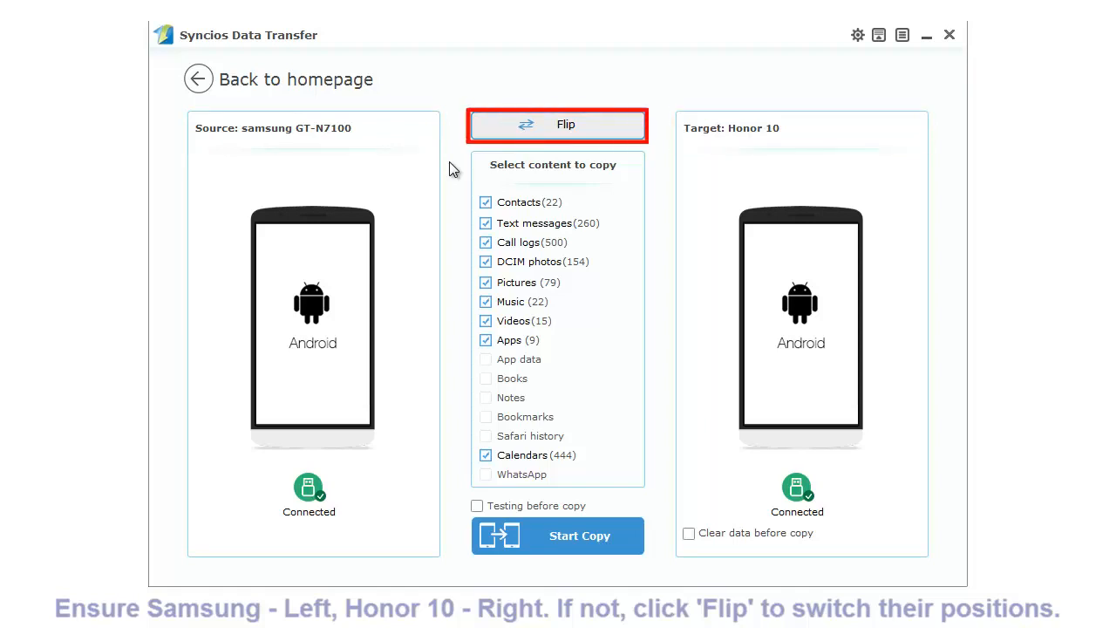
left_click(485, 224)
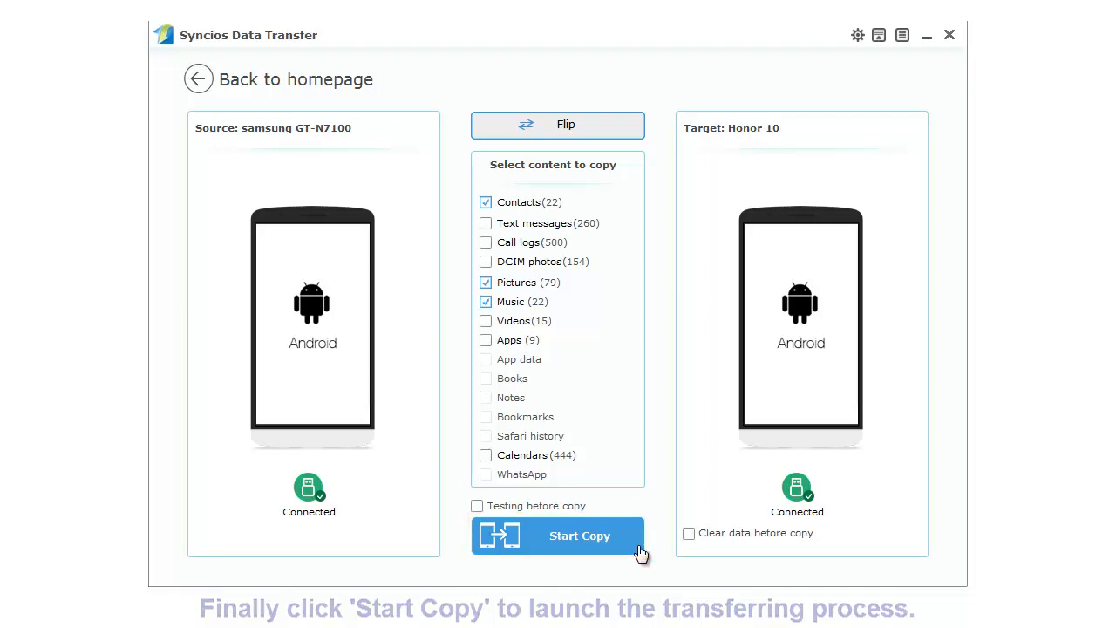
left_click(558, 536)
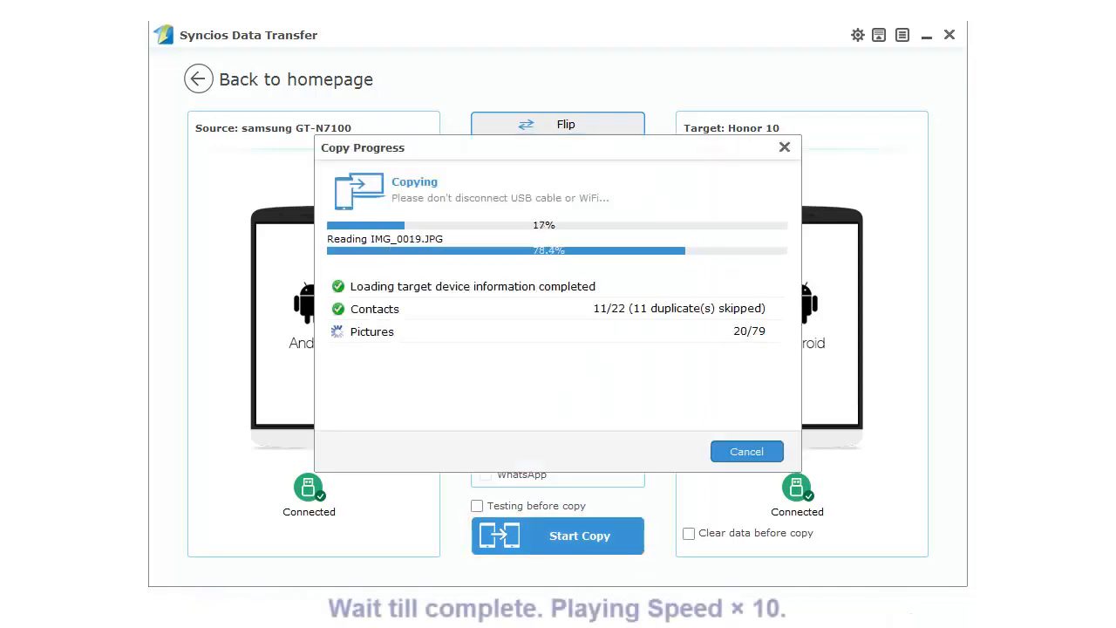